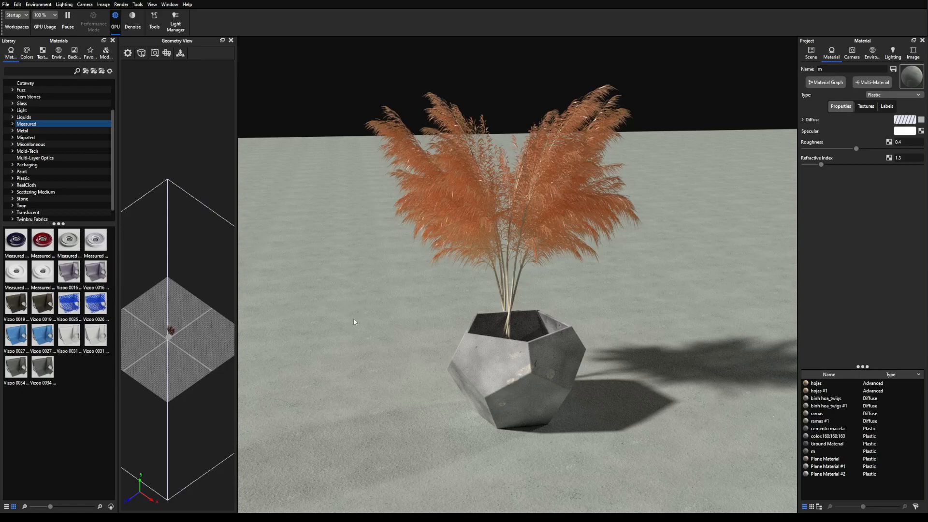
mouse_move(287, 143)
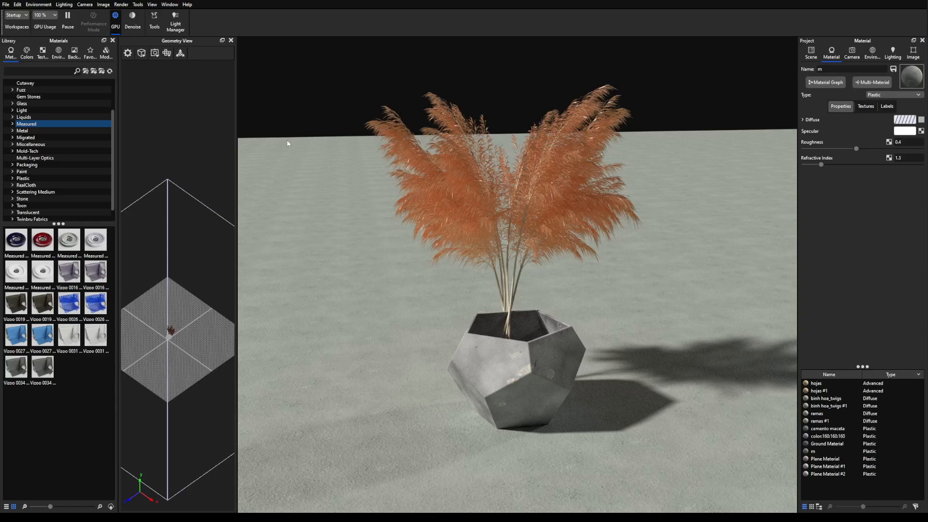
mouse_move(370, 320)
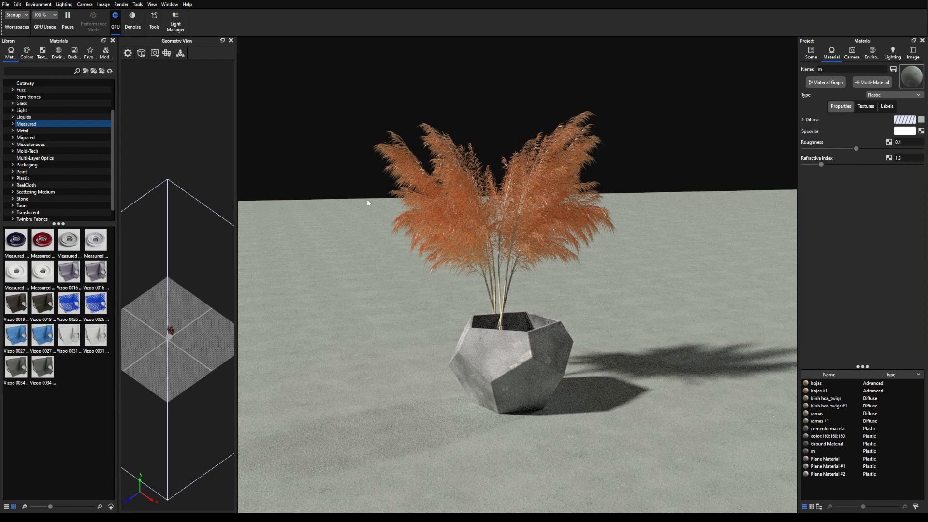
mouse_move(755, 188)
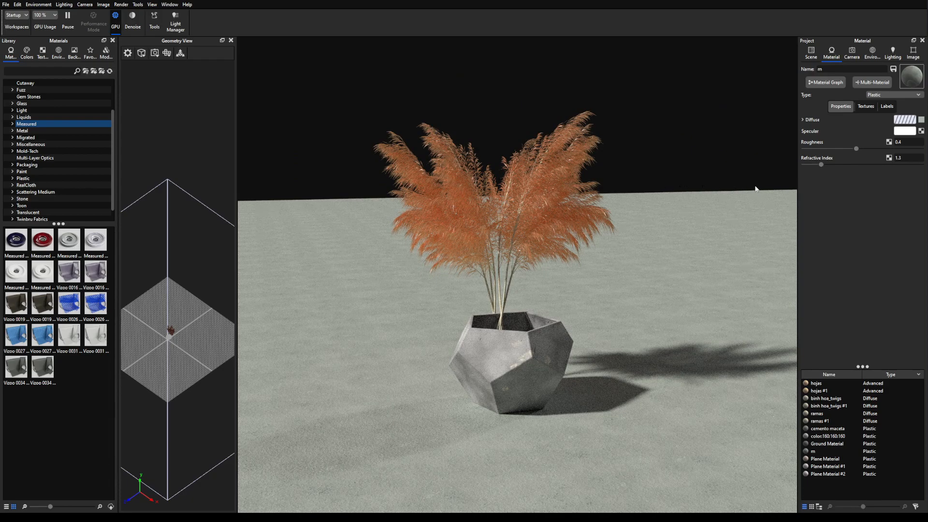
mouse_move(316, 206)
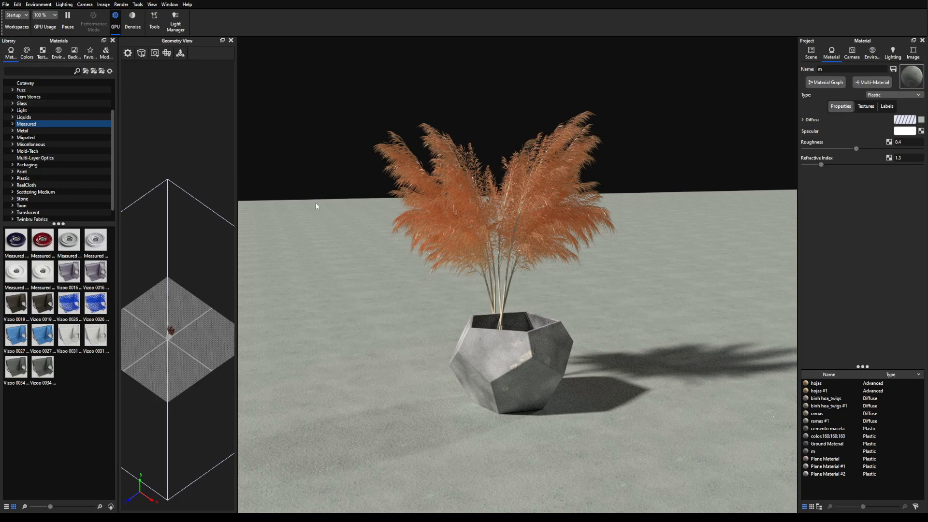
mouse_move(403, 378)
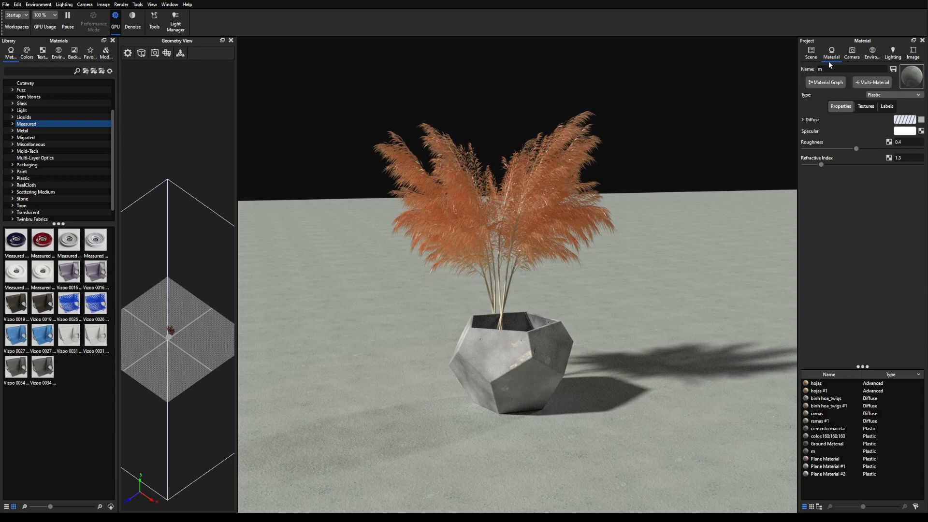
mouse_move(706, 211)
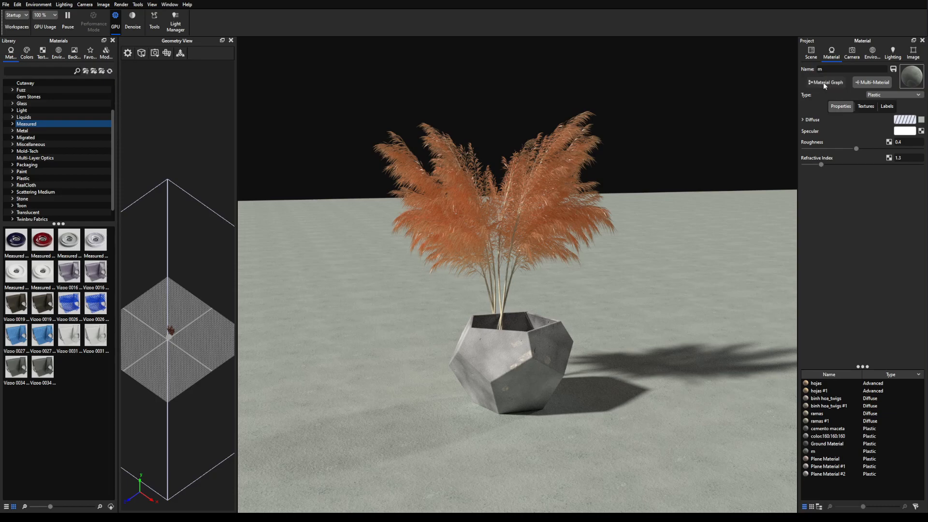
- Show the floor material's graph and the library's Opacity Maps texture folder
left_click(824, 82)
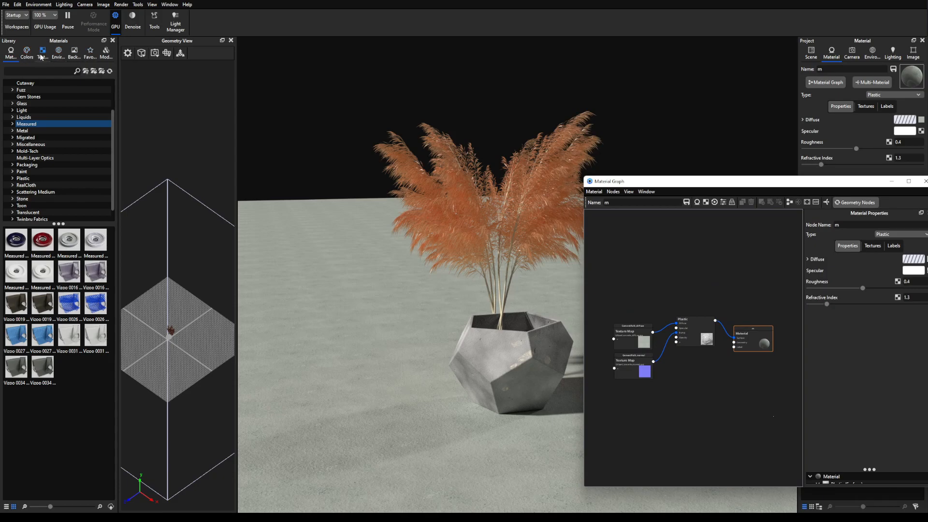
left_click(41, 52)
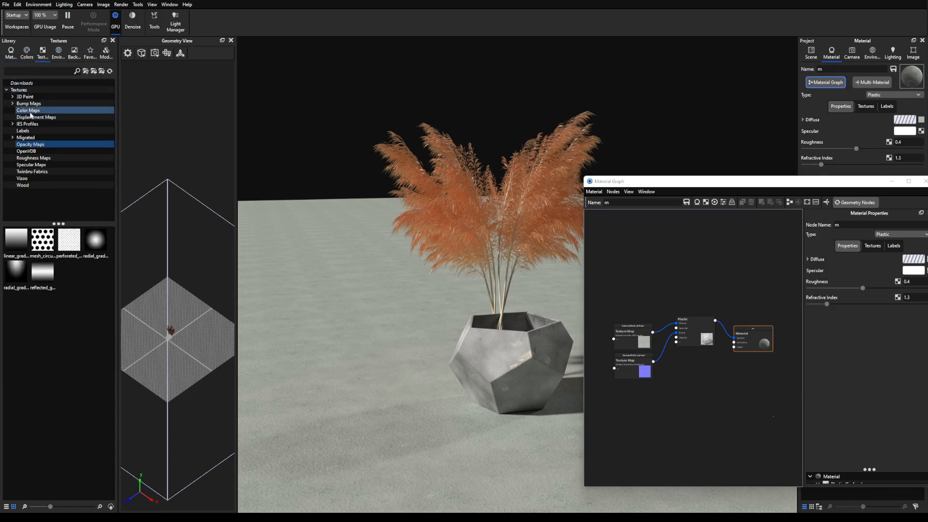
left_click(95, 239)
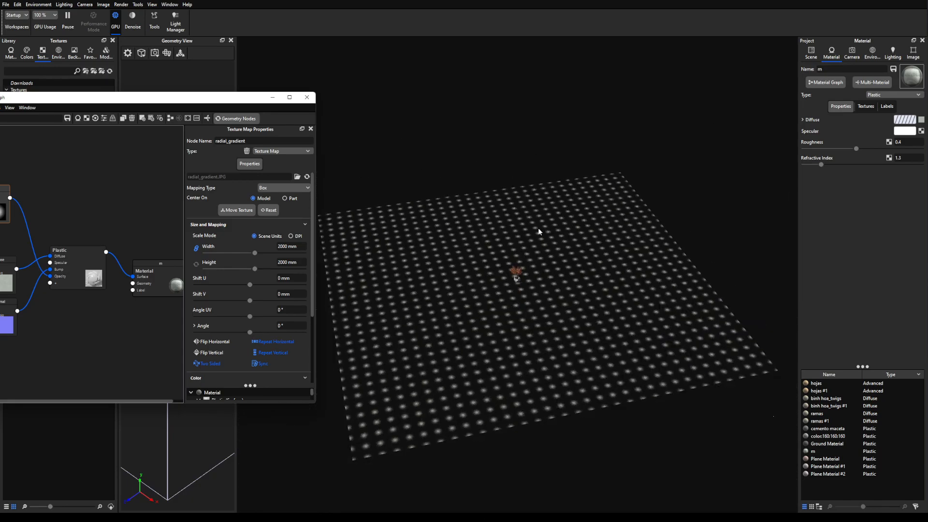
mouse_move(512, 285)
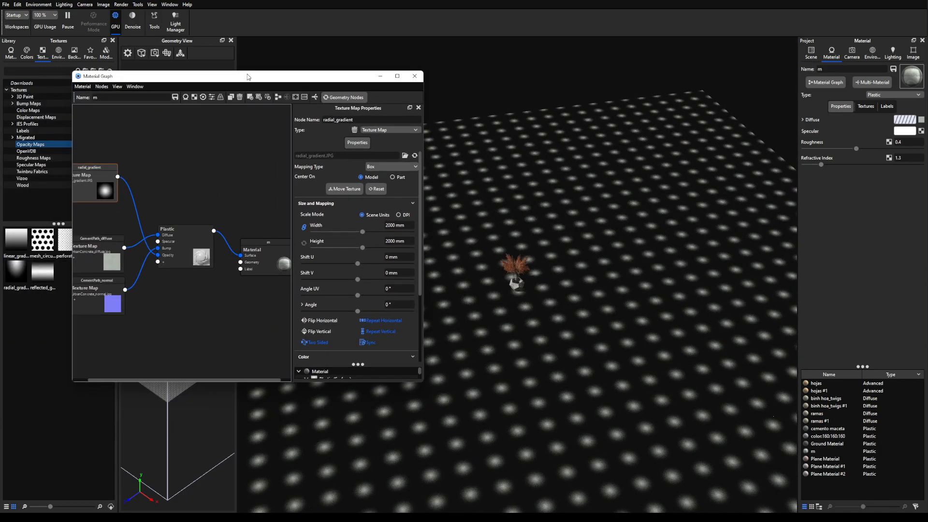
- Place the radial_gradient node in the graph and select the CementPath_diffuse node
left_click_drag(94, 178, 105, 165)
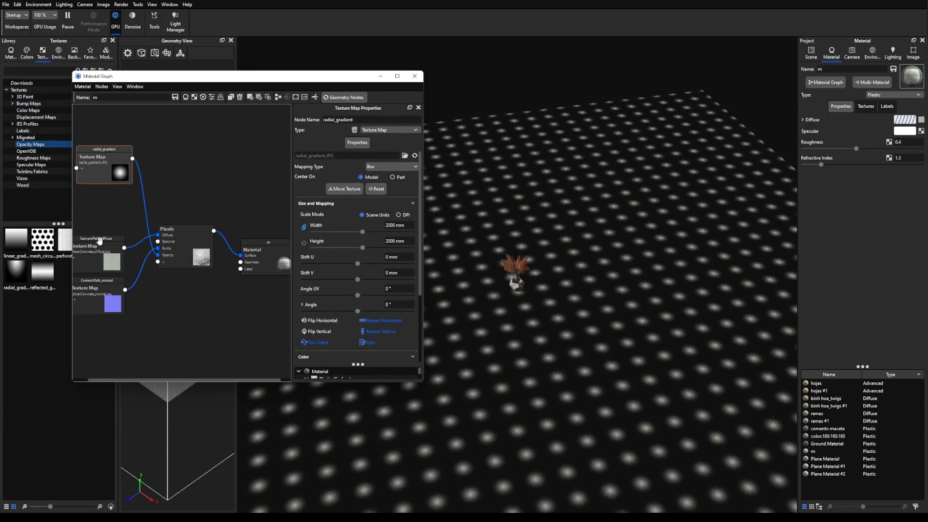
left_click(98, 238)
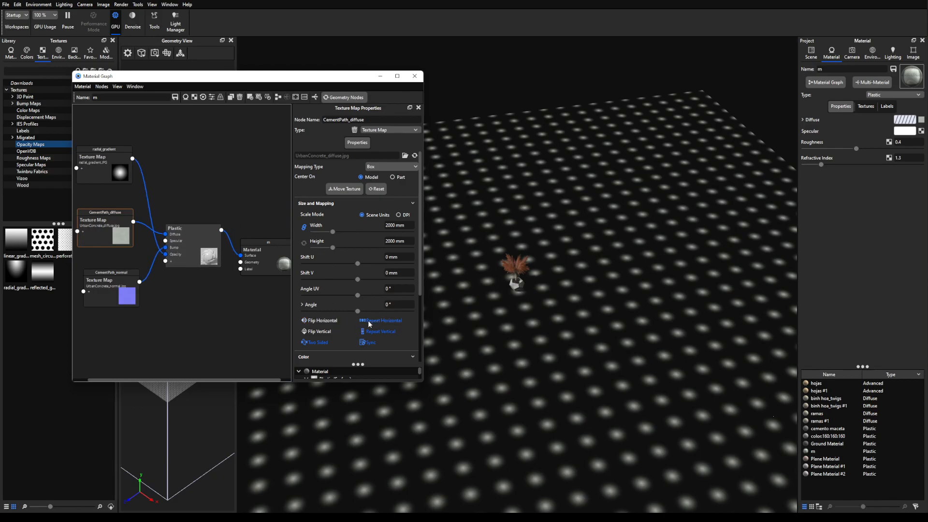
mouse_move(397, 327)
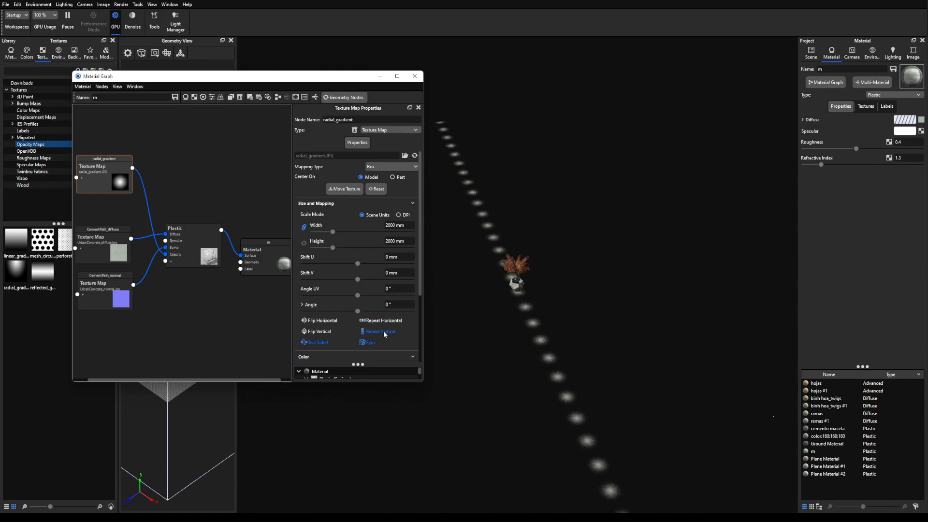
- Disable the radial gradient's repeat and set its size to 64000 mm
left_click(361, 331)
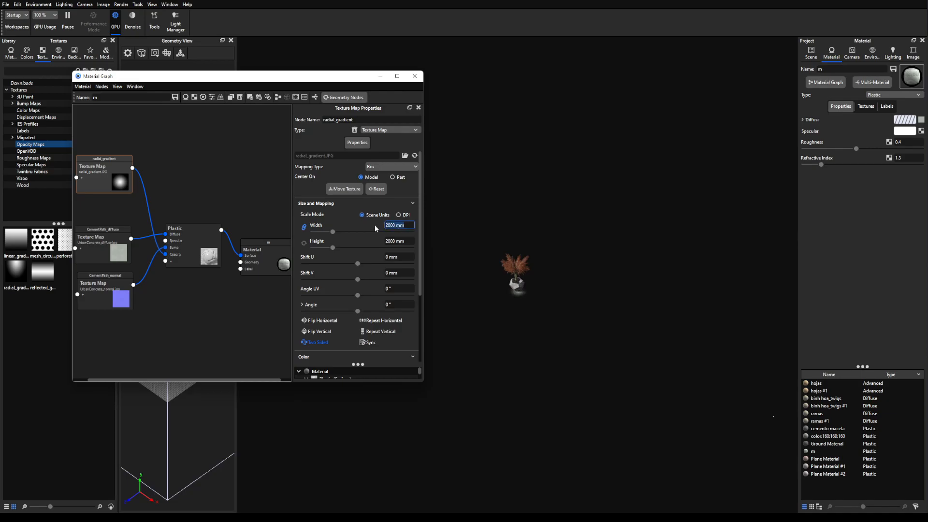
type("0")
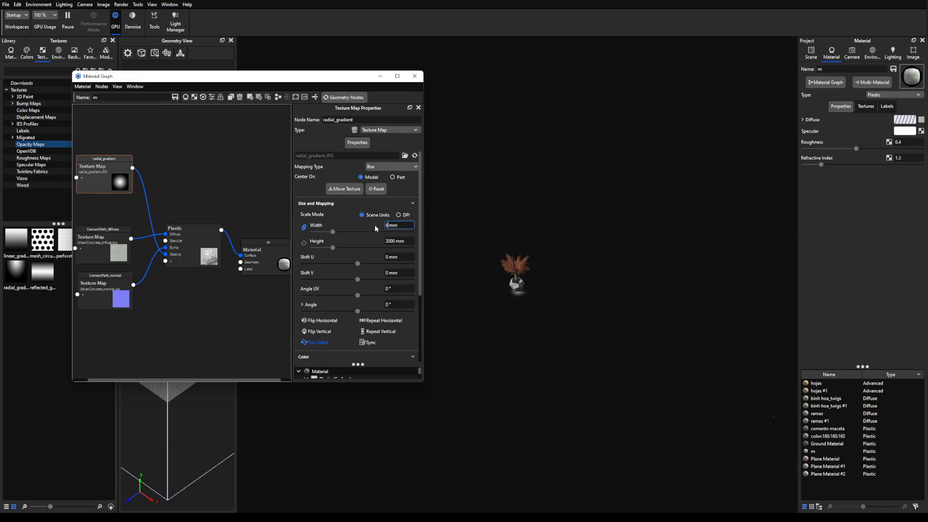
type("64000")
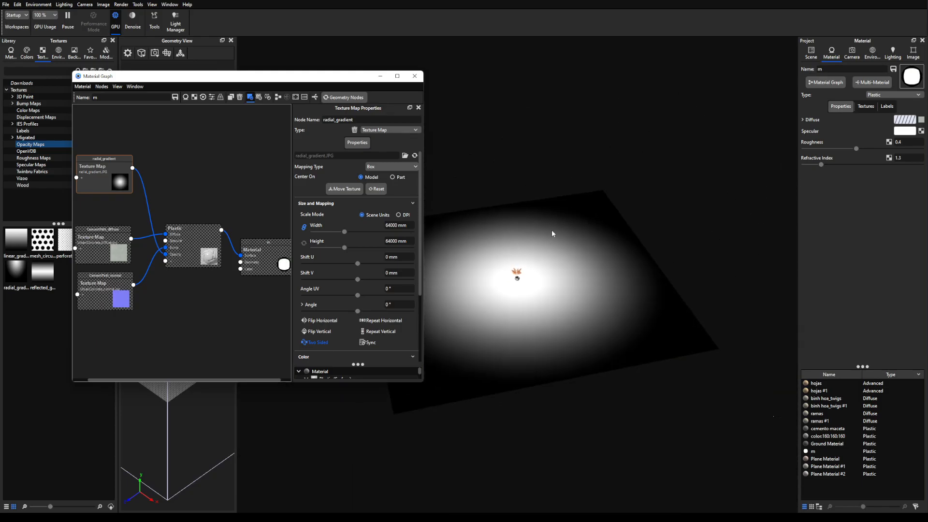
mouse_move(540, 240)
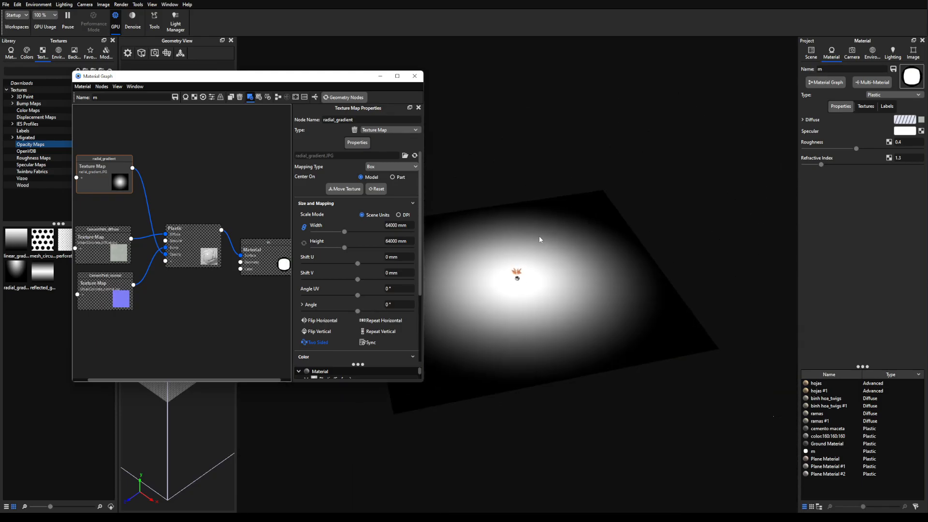
mouse_move(642, 323)
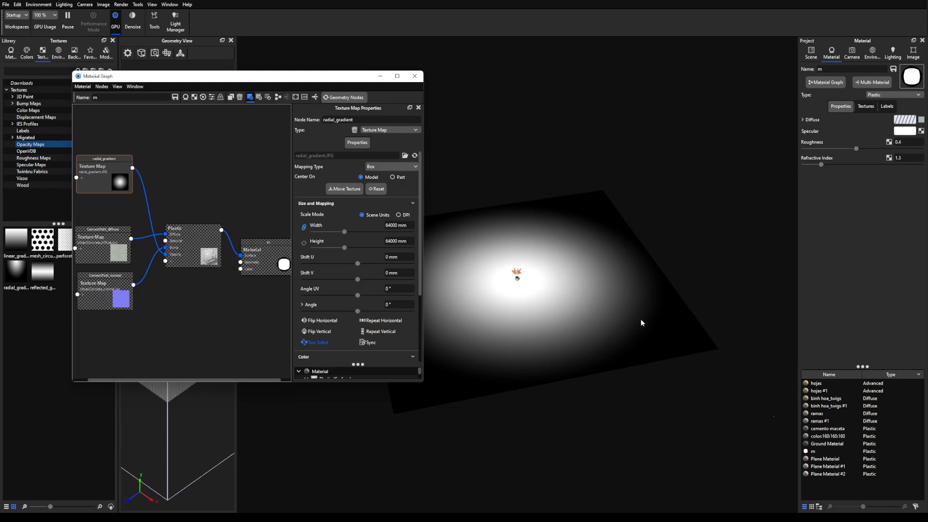
mouse_move(627, 309)
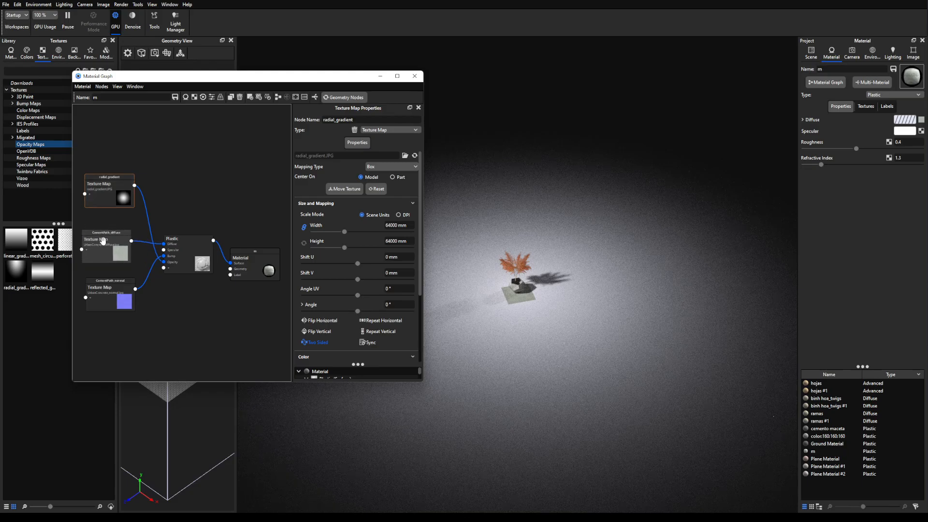
- Adjust the CementPath_diffuse map's Sync and Repeat Horizontal settings for the faded floor
left_click(105, 248)
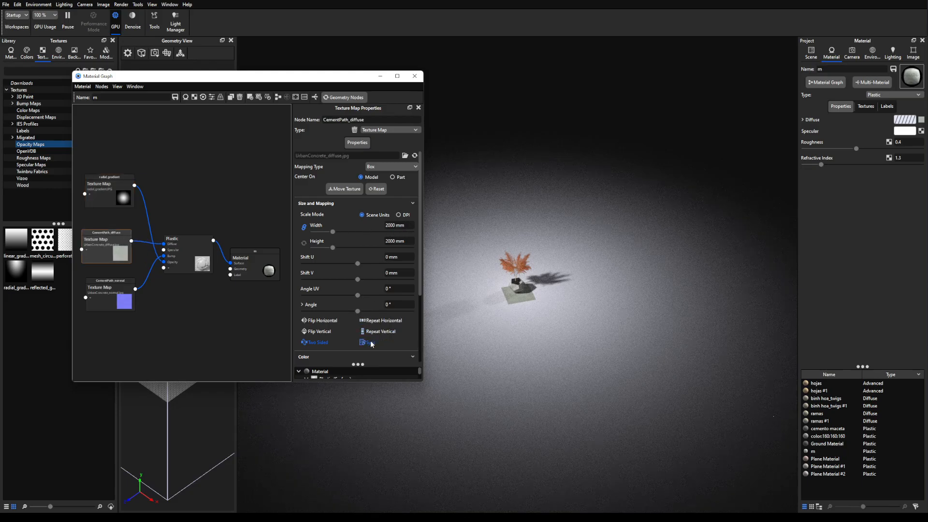
left_click(396, 226)
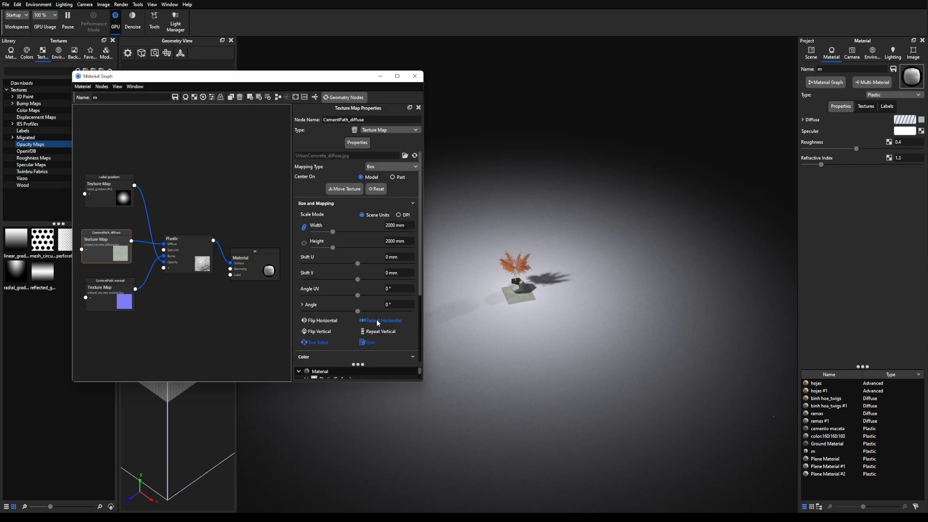
left_click(382, 331)
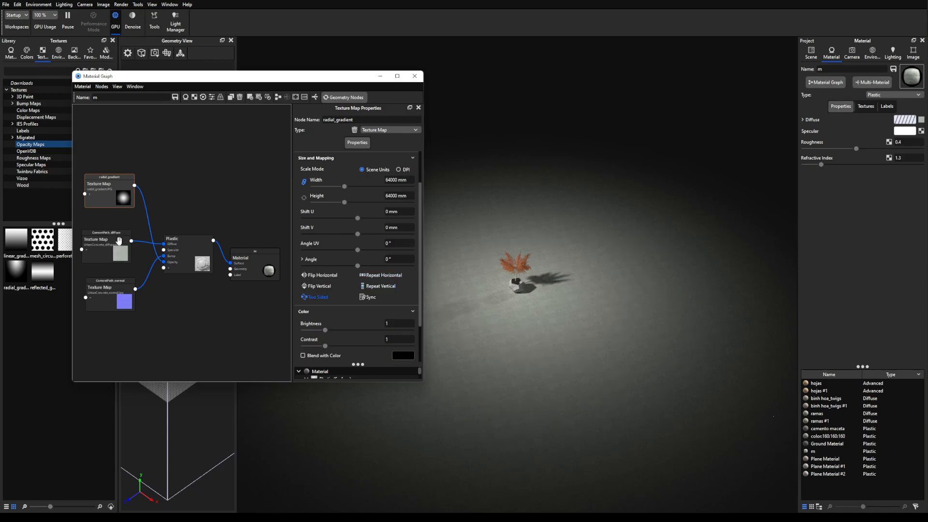
left_click(106, 239)
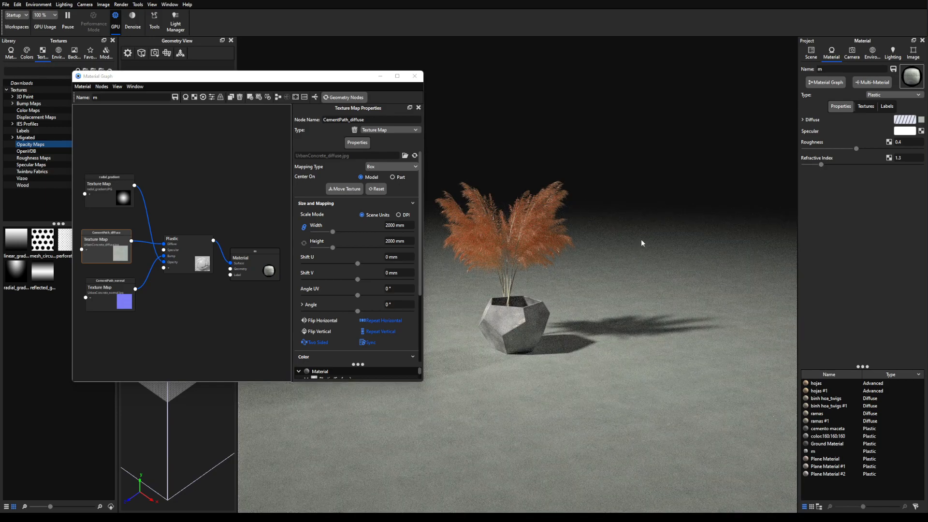
mouse_move(640, 208)
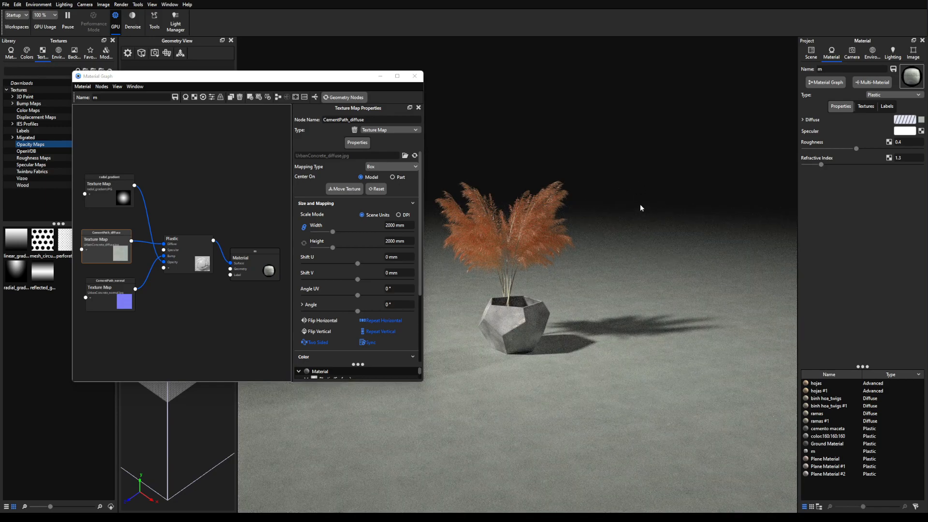
mouse_move(671, 206)
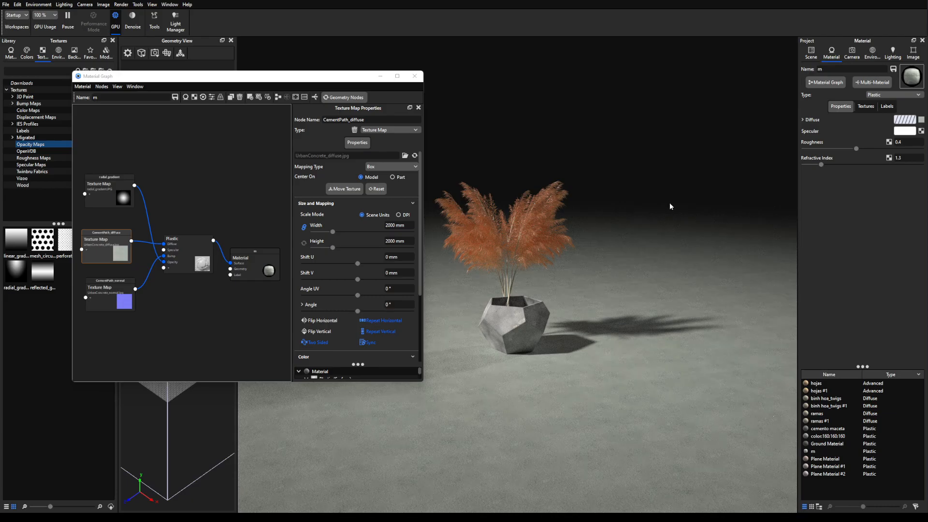
mouse_move(673, 196)
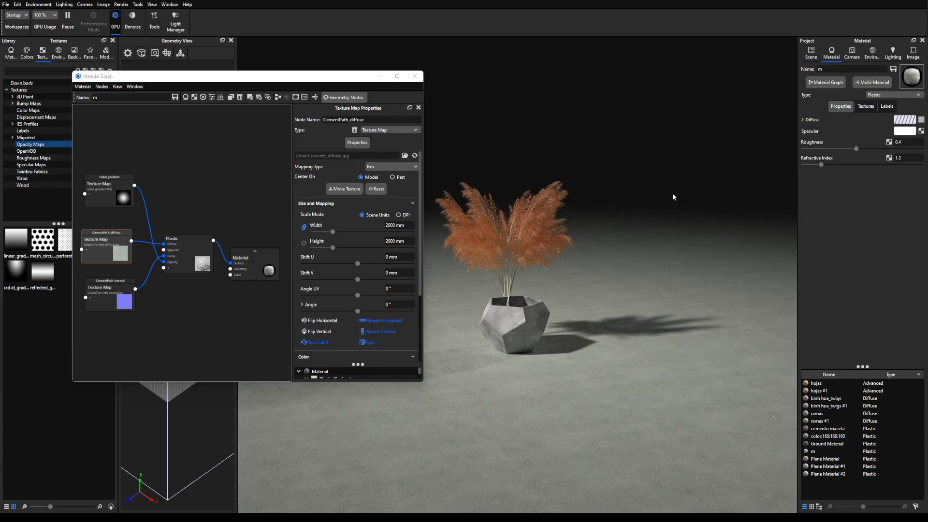